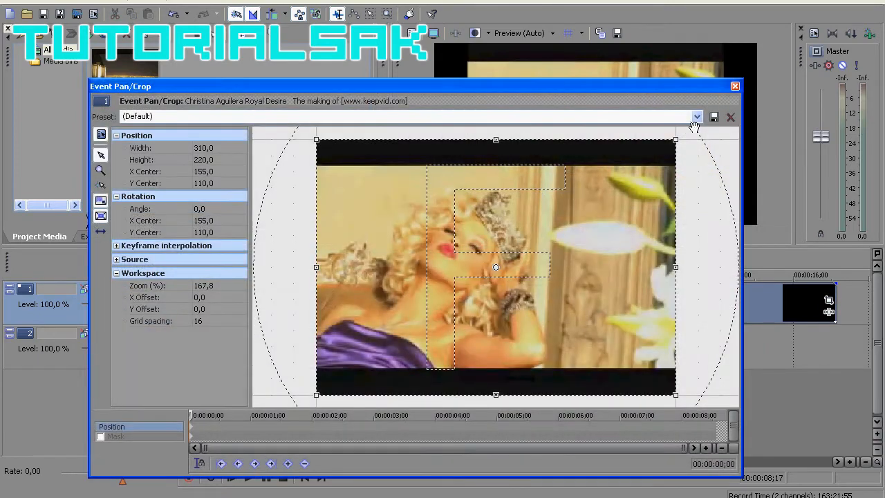
- Close the Event Pan/Crop window, keeping the clip's current framing
{"action": "left_click", "coordinate": [730, 116]}
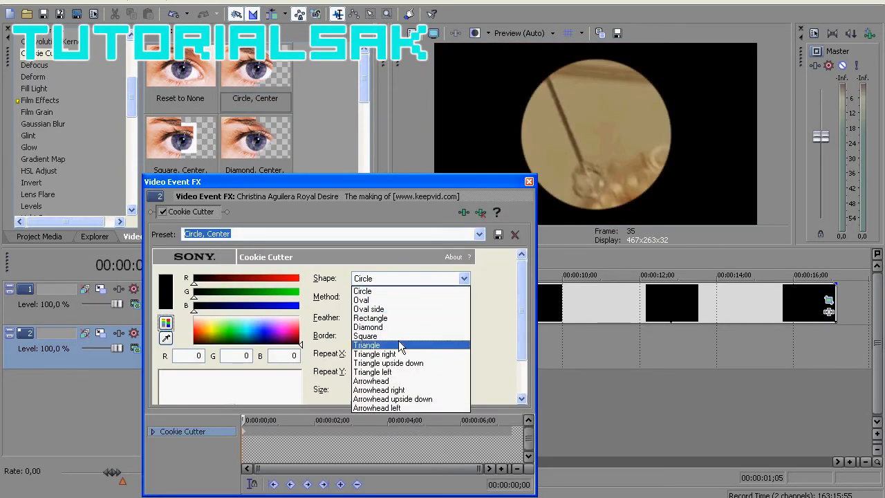
- Keep the Cookie Cutter shape a circle and enlarge its size from 0.200 to 0.310
{"action": "left_click", "coordinate": [370, 318]}
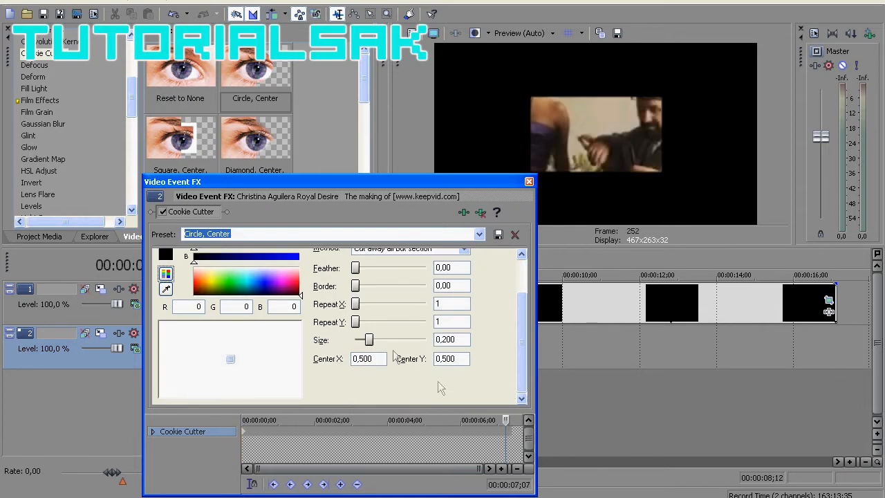
{"action": "left_click_drag", "start_coordinate": [366, 339], "coordinate": [376, 339]}
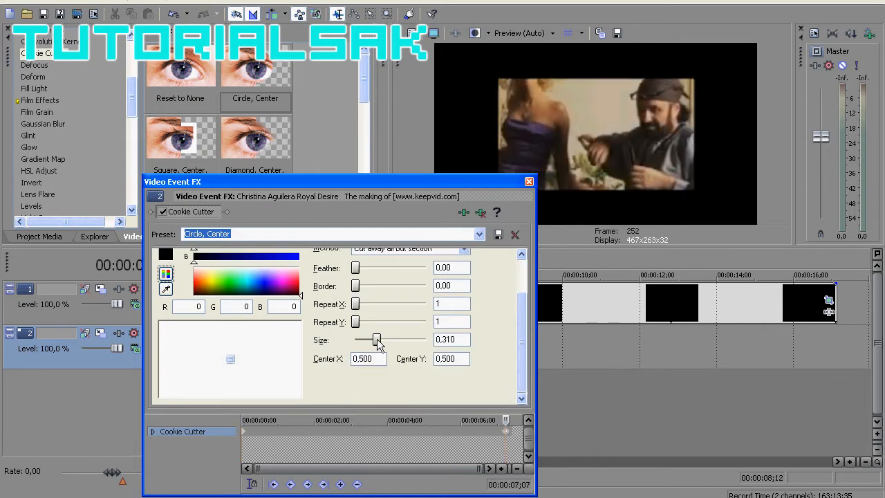
{"action": "left_click", "coordinate": [529, 182]}
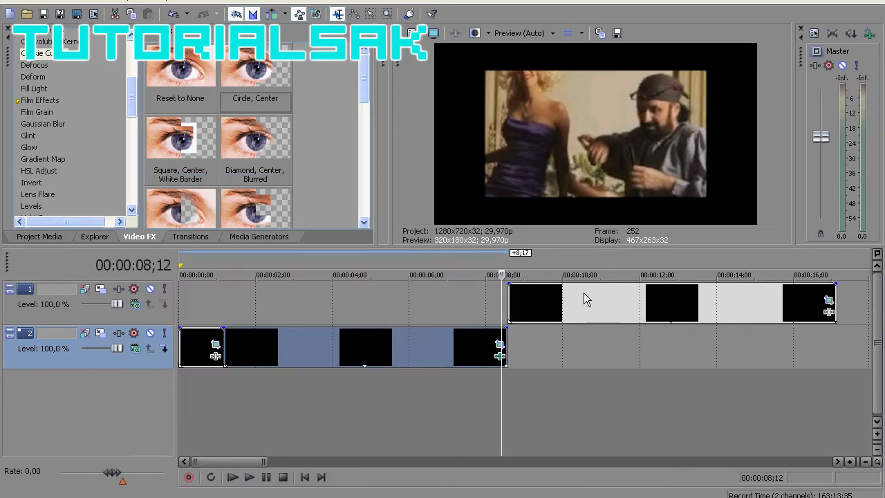
- Adjust the upper clip with a fade-in and switch to browsing transition presets
{"action": "right_click", "coordinate": [215, 346]}
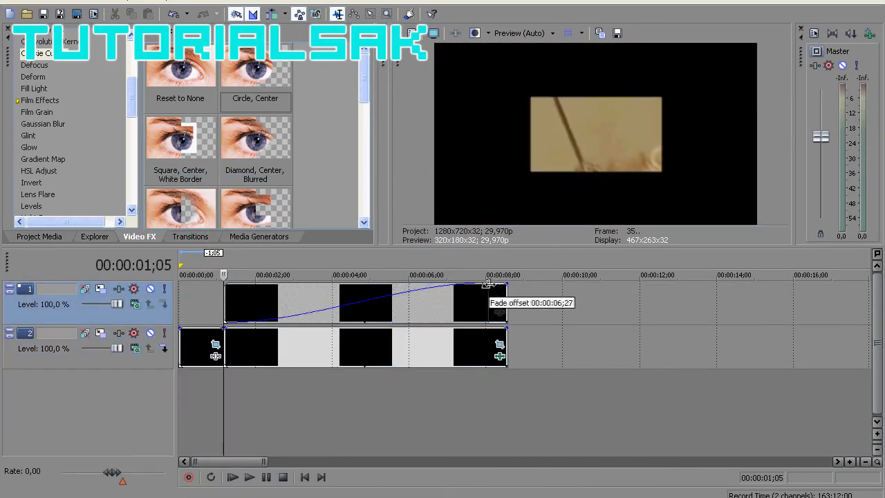
{"action": "left_click", "coordinate": [189, 237]}
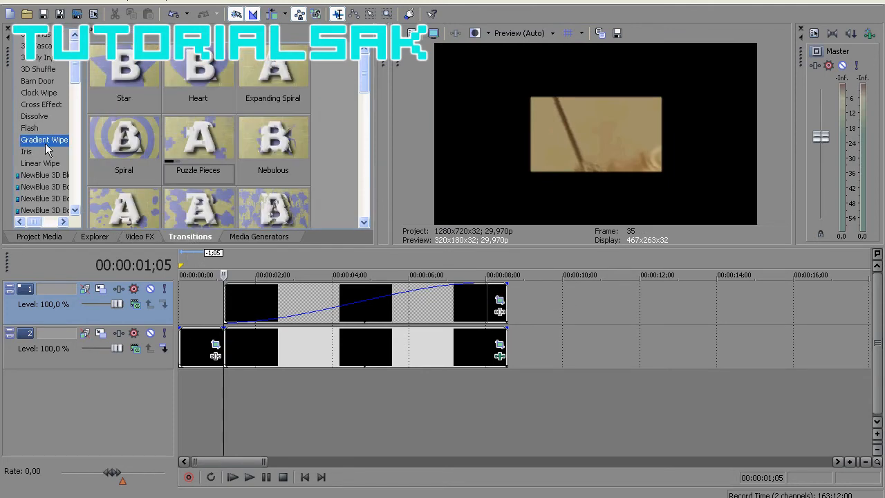